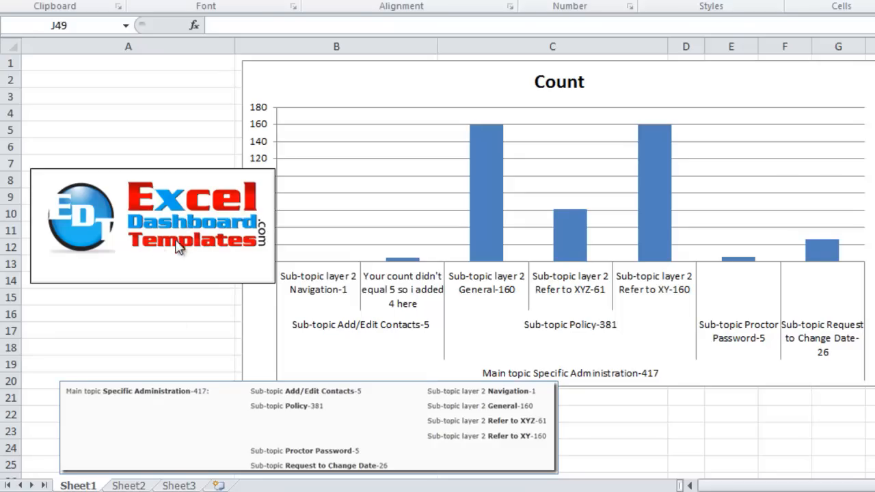
mouse_move(174, 222)
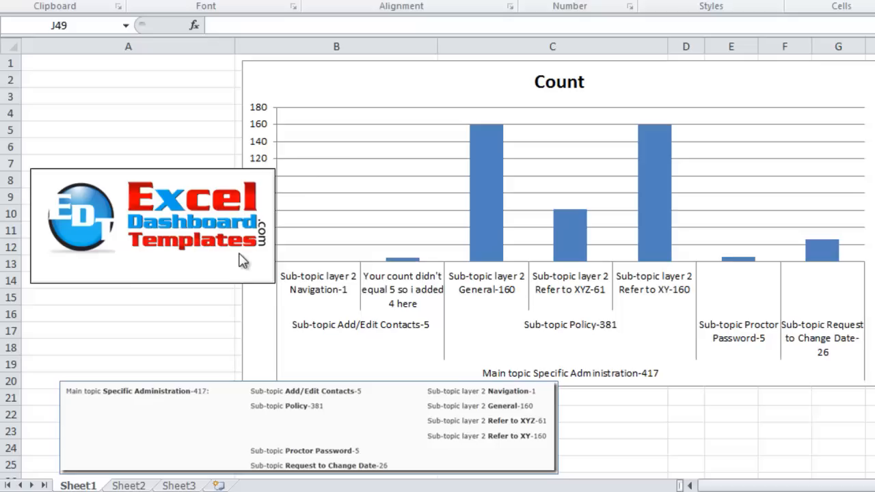
mouse_move(193, 245)
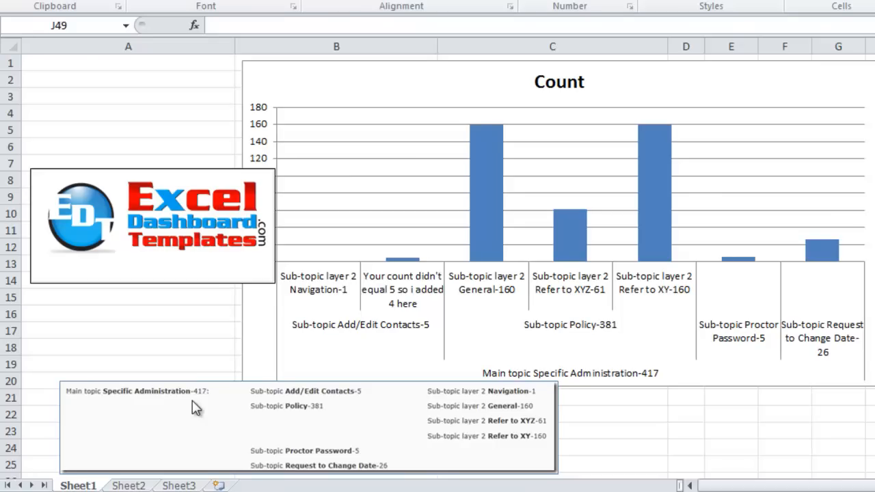
mouse_move(172, 414)
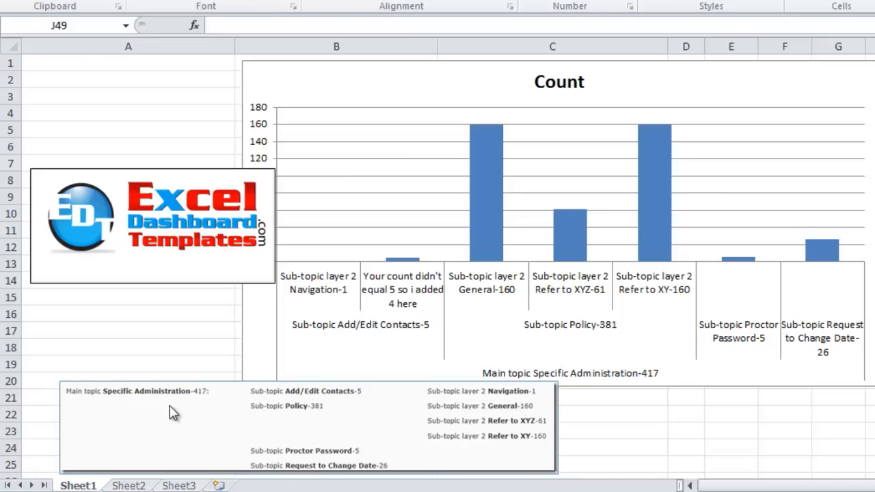
mouse_move(150, 406)
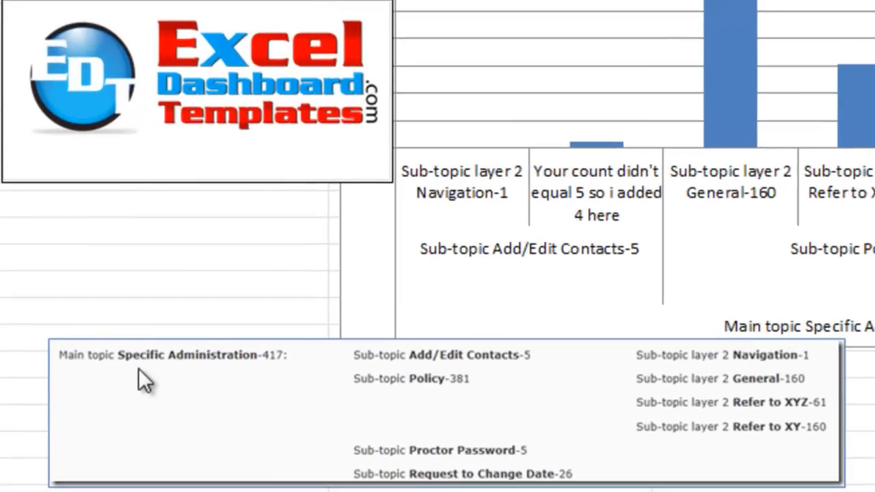
mouse_move(208, 374)
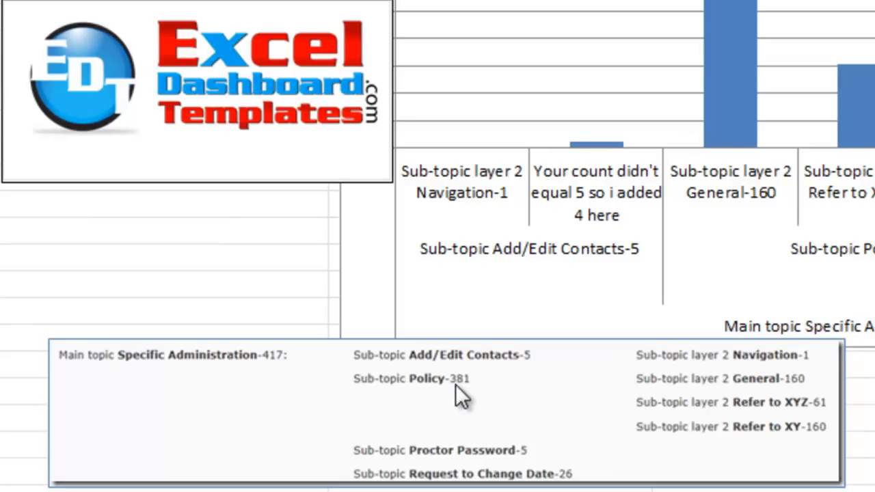
mouse_move(528, 453)
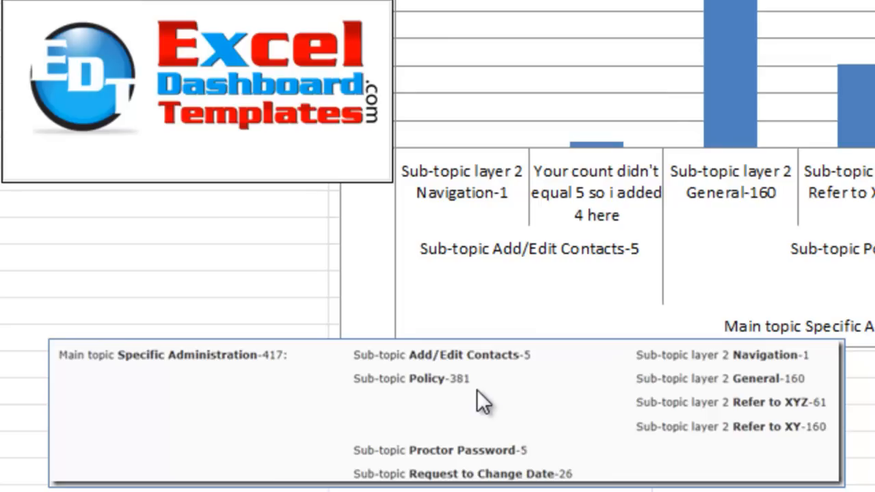
mouse_move(513, 380)
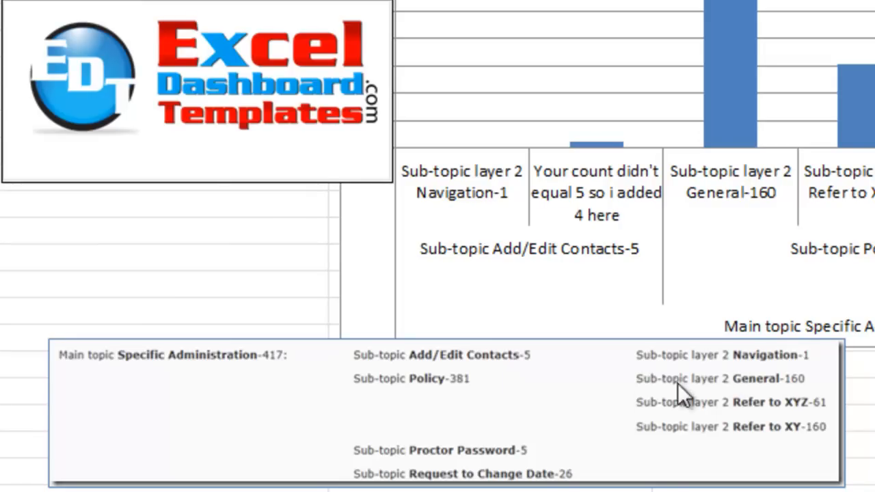
mouse_move(751, 405)
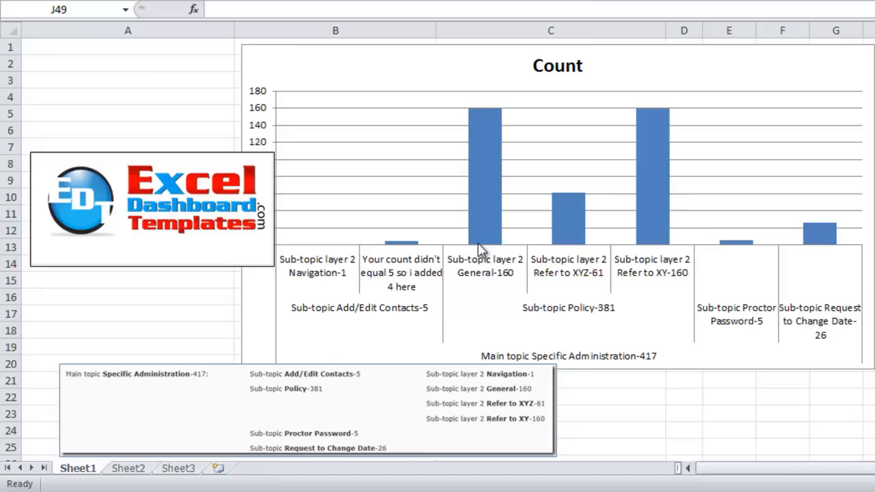
mouse_move(418, 273)
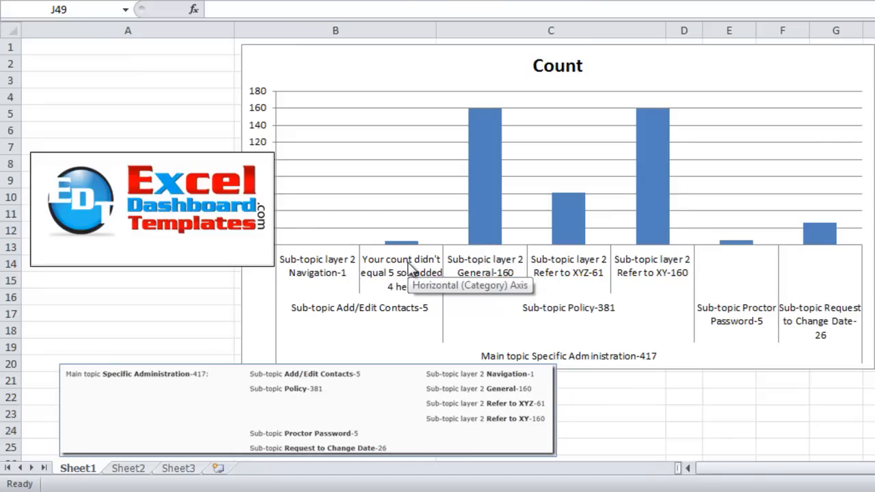
mouse_move(333, 291)
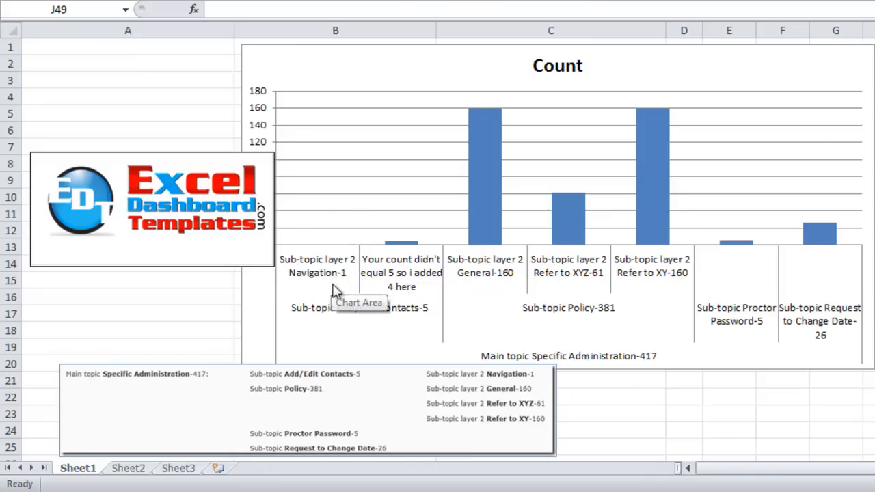
mouse_move(708, 348)
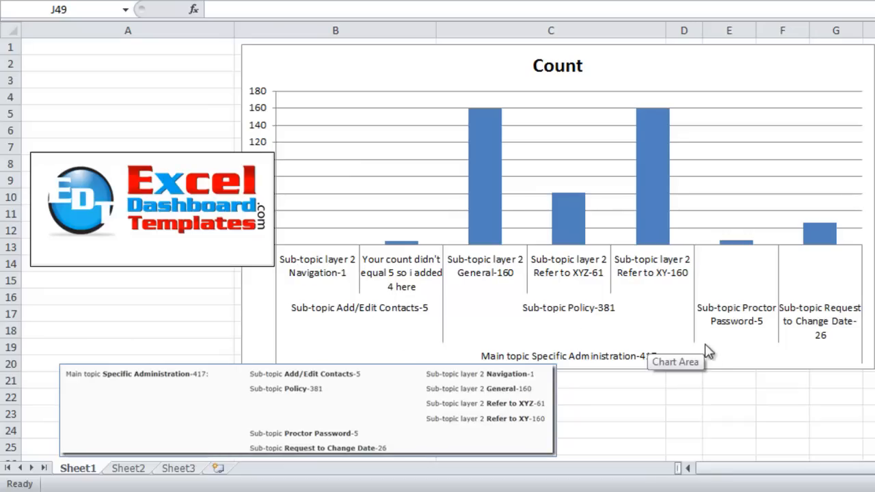
mouse_move(382, 292)
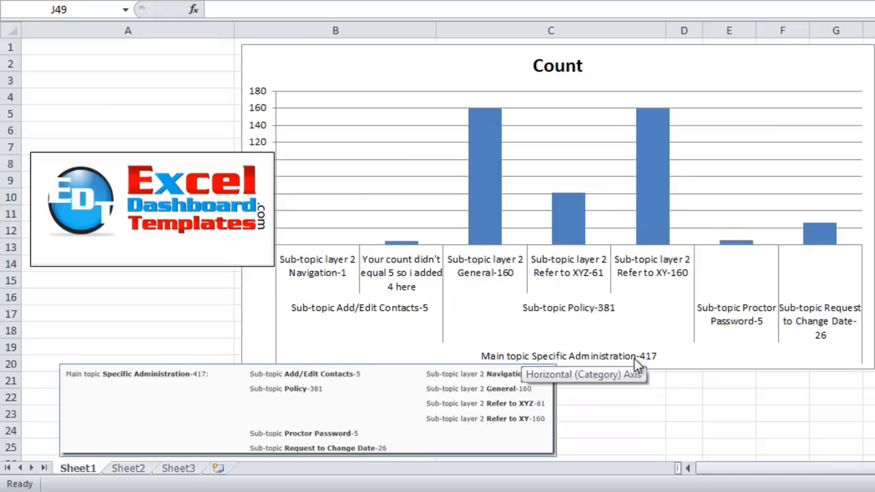
mouse_move(648, 369)
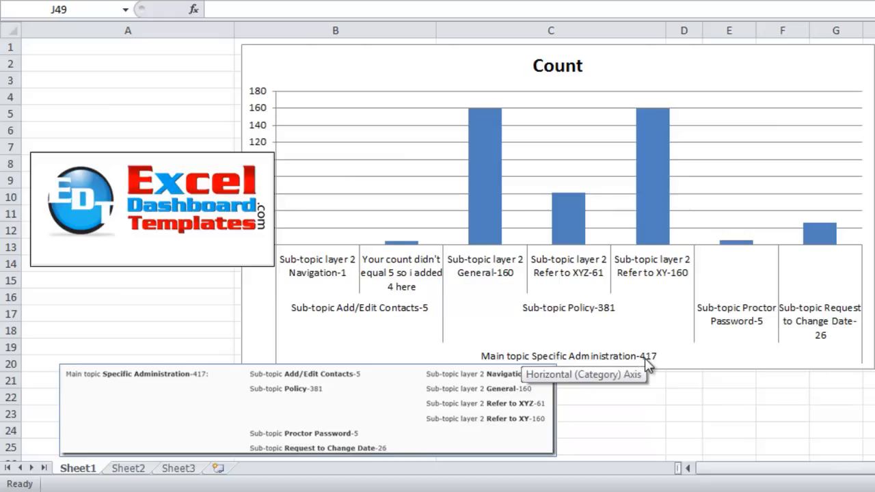
mouse_move(588, 317)
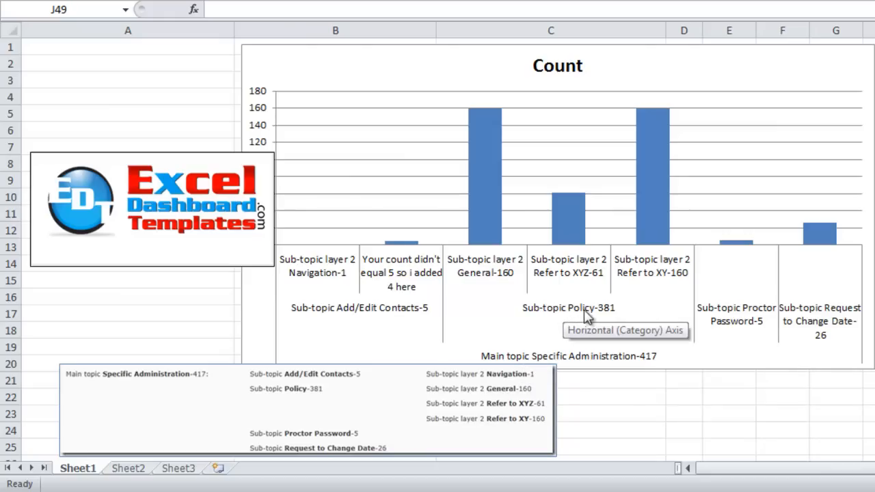
mouse_move(558, 319)
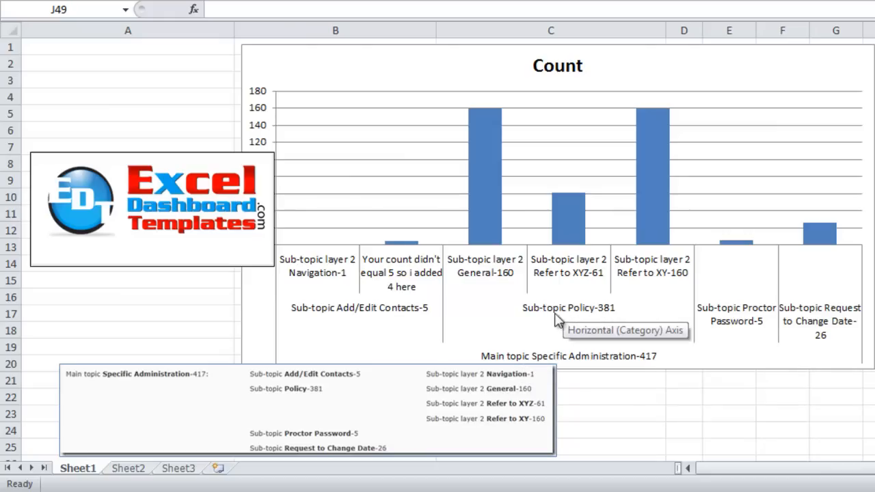
mouse_move(584, 292)
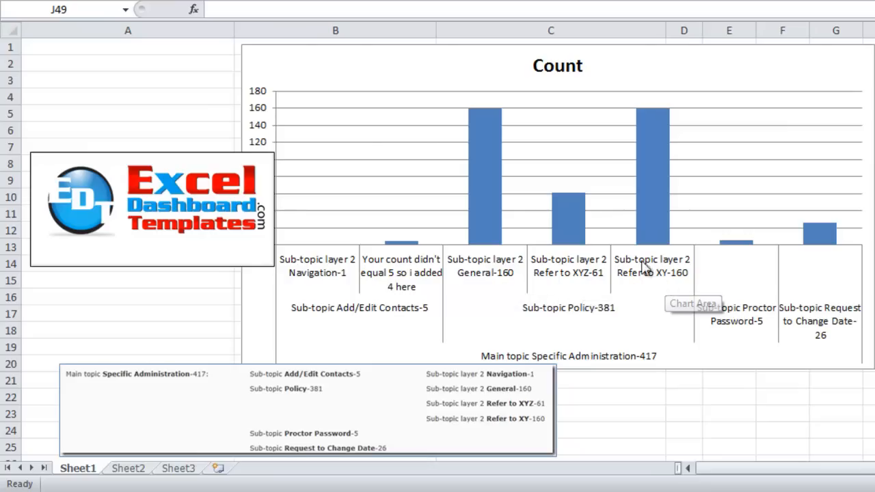
mouse_move(421, 289)
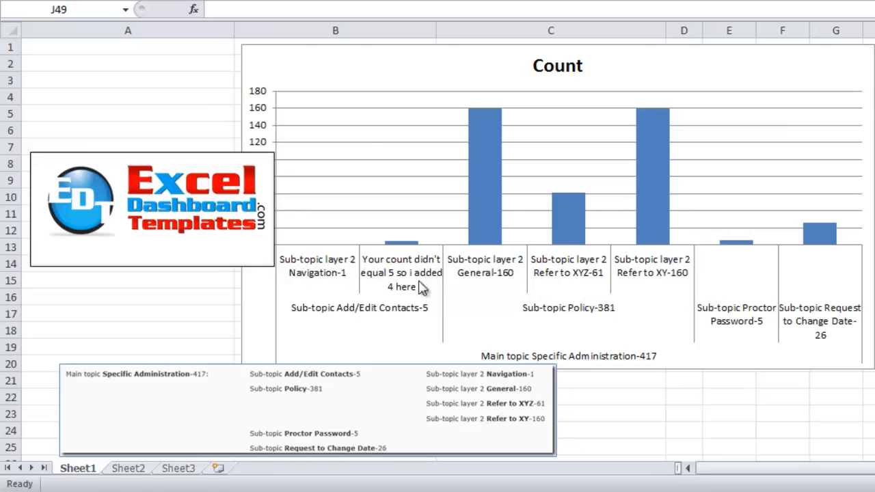
mouse_move(376, 315)
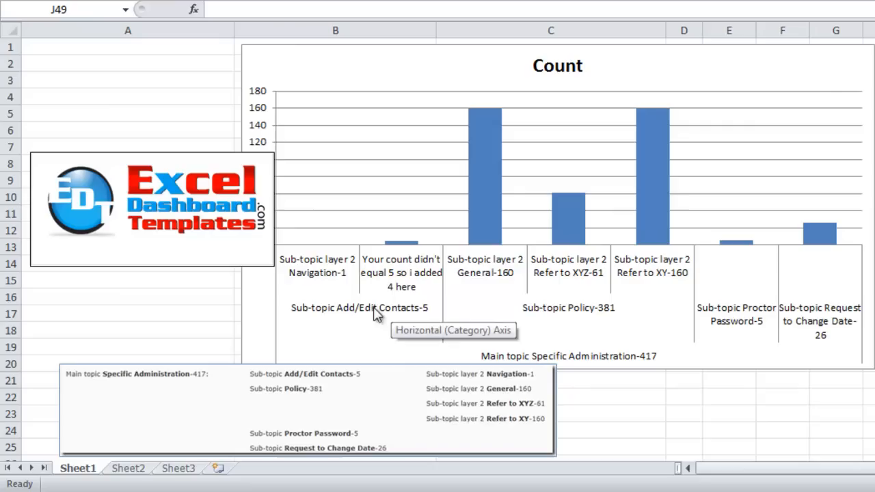
mouse_move(755, 334)
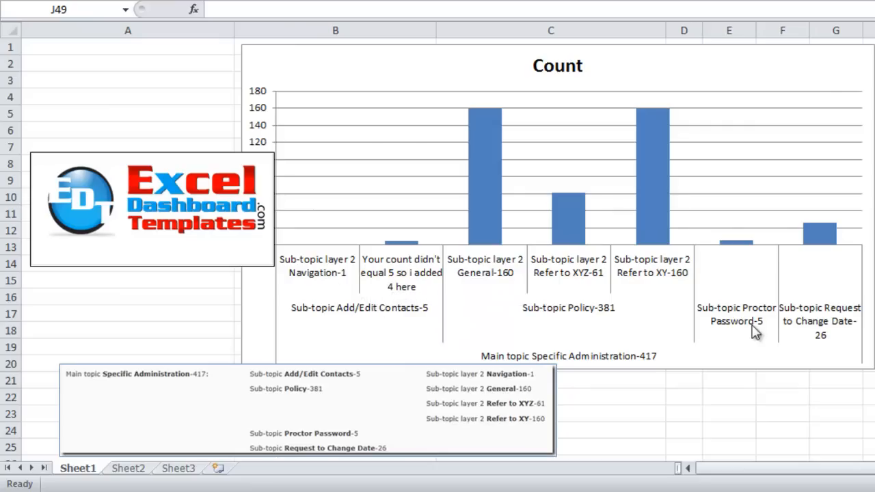
mouse_move(733, 275)
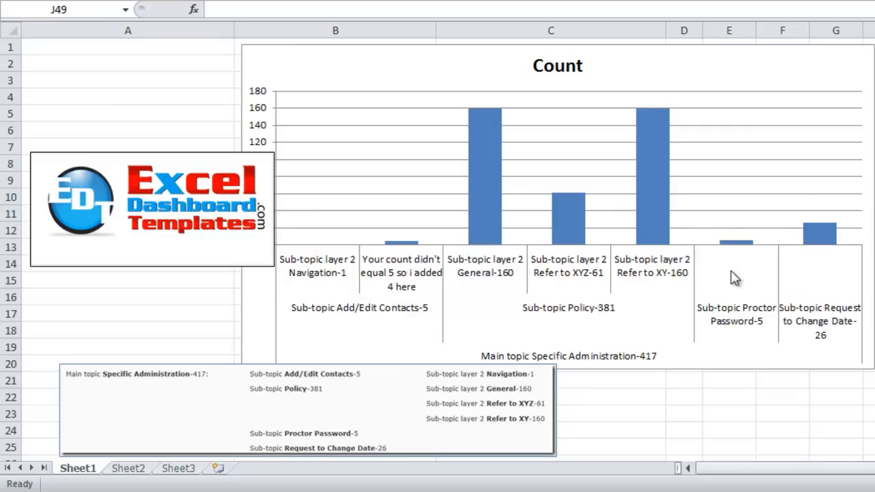
mouse_move(742, 344)
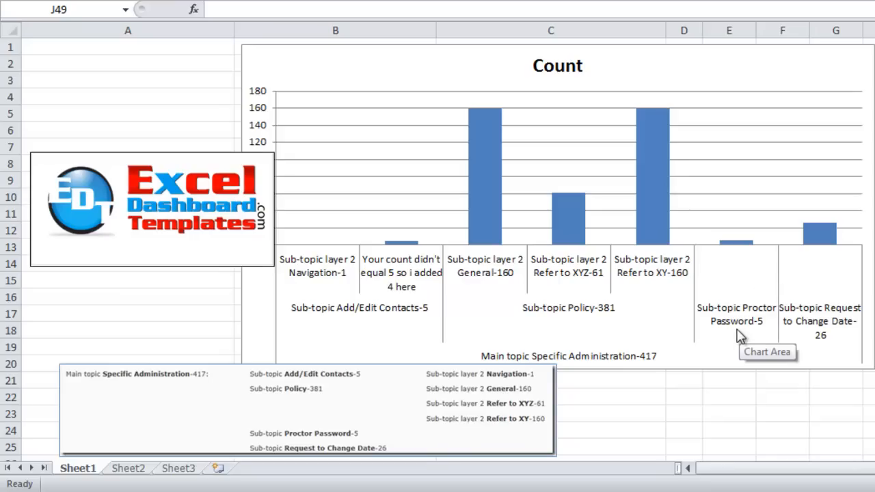
mouse_move(806, 350)
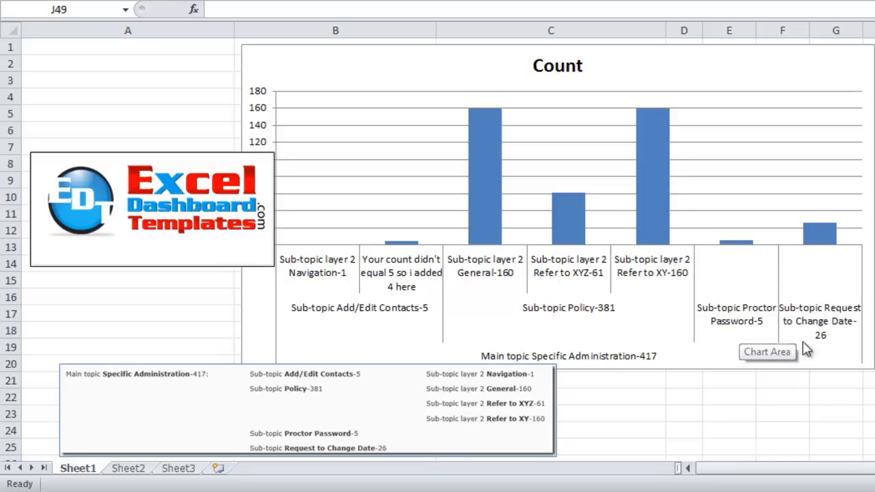
mouse_move(692, 314)
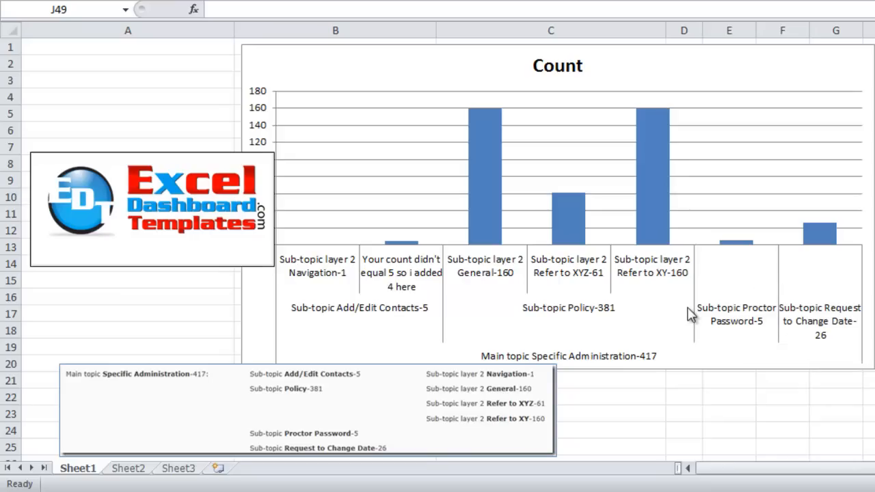
mouse_move(512, 327)
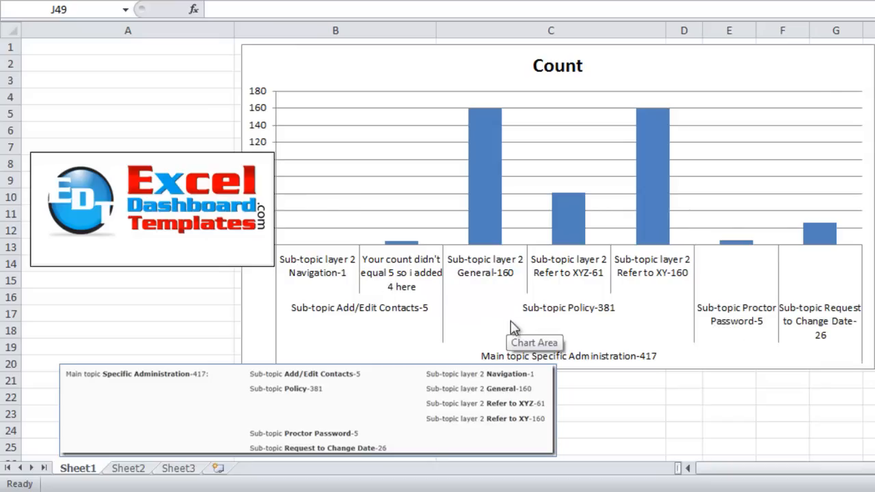
mouse_move(552, 344)
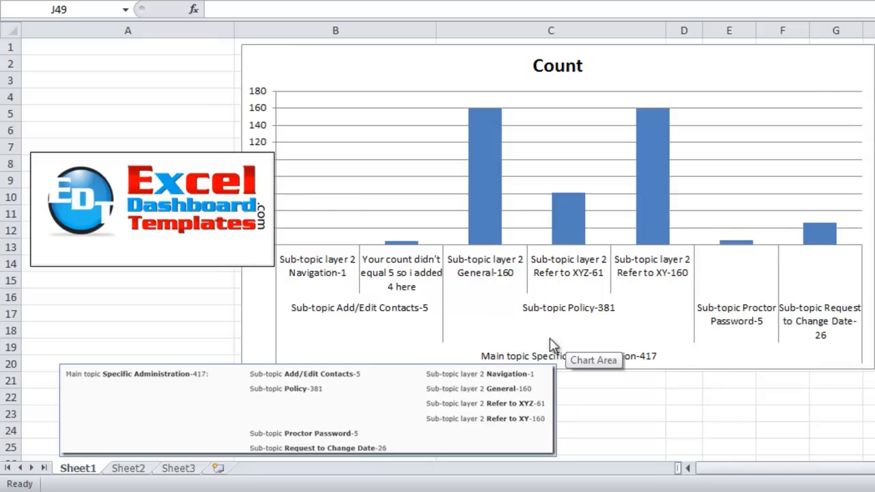
mouse_move(125, 454)
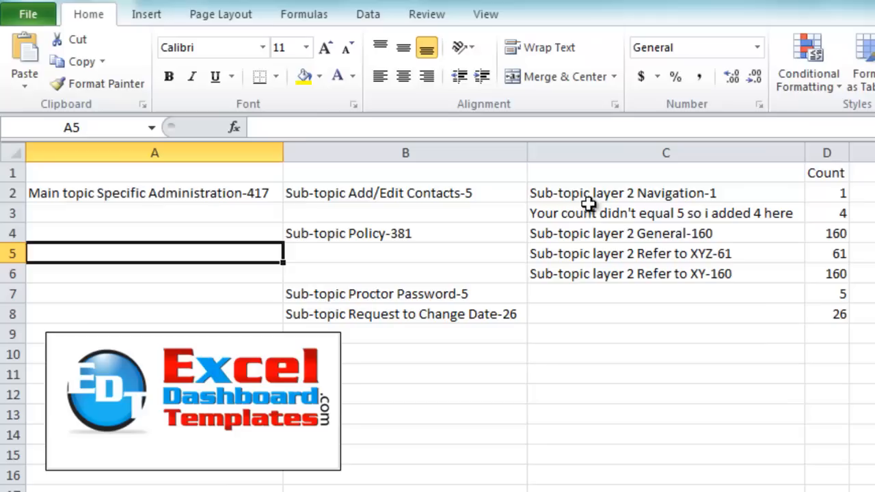
- Review the Policy-381 sub-topic, its Refer to XYZ-61 and XY-160 layers, and counts 61 and 160
click(665, 213)
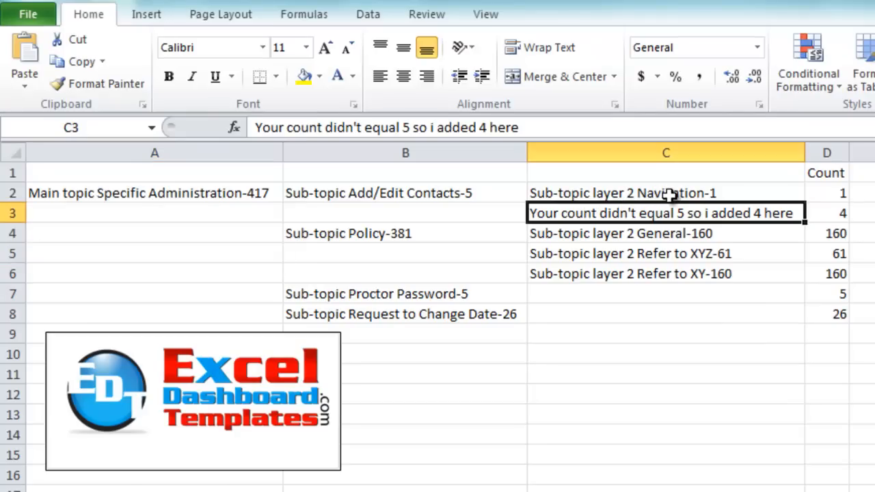
mouse_move(678, 192)
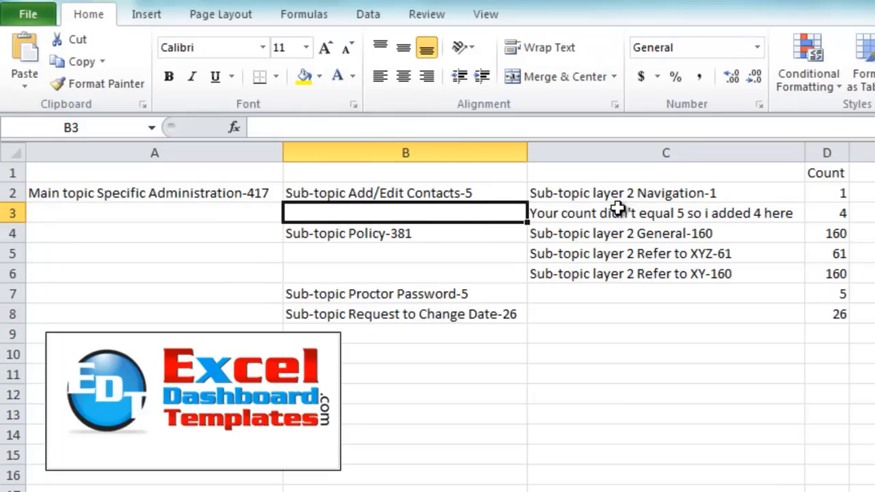
click(403, 233)
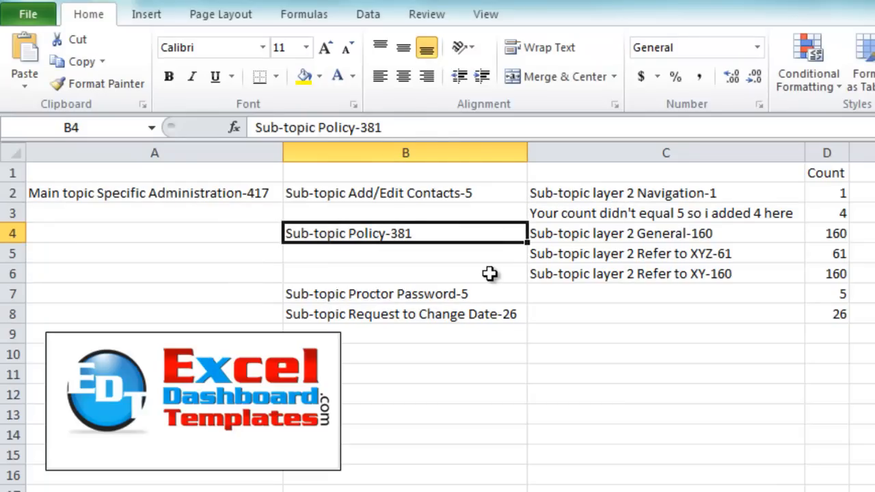
click(666, 254)
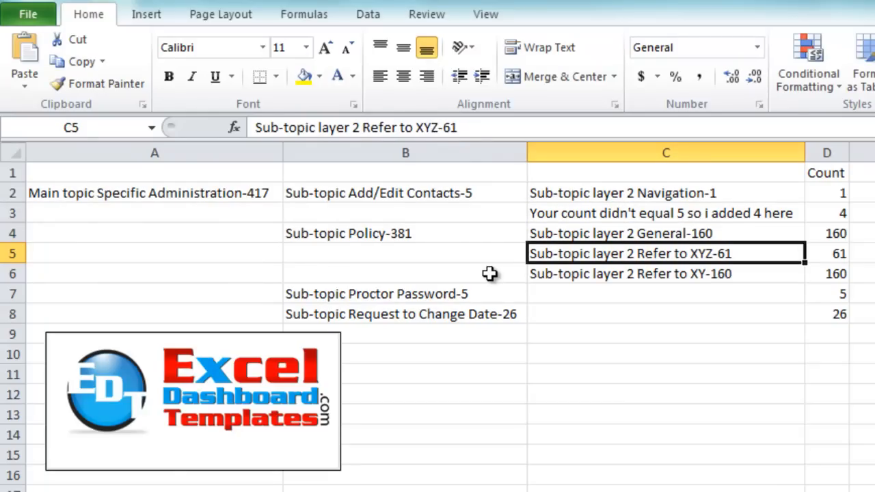
click(665, 273)
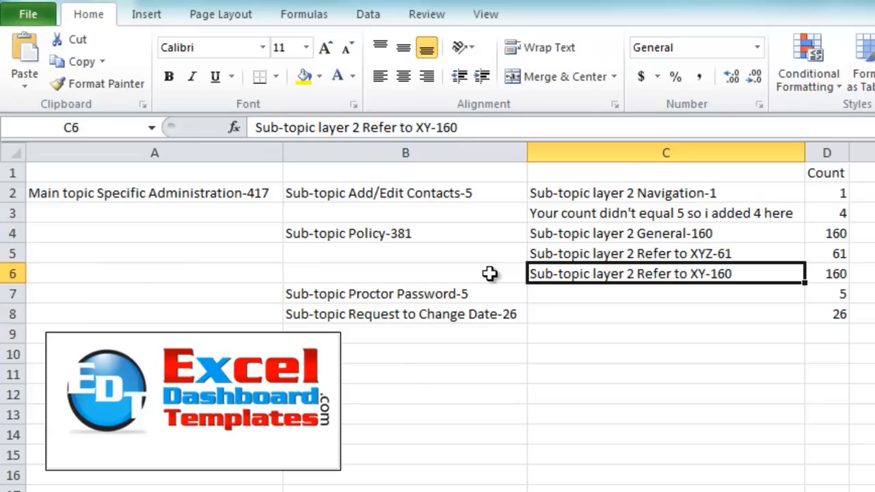
click(665, 253)
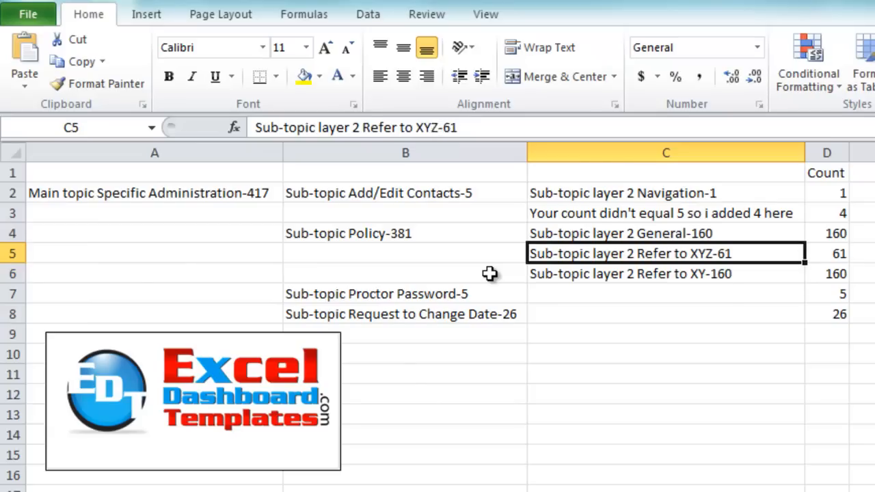
click(826, 254)
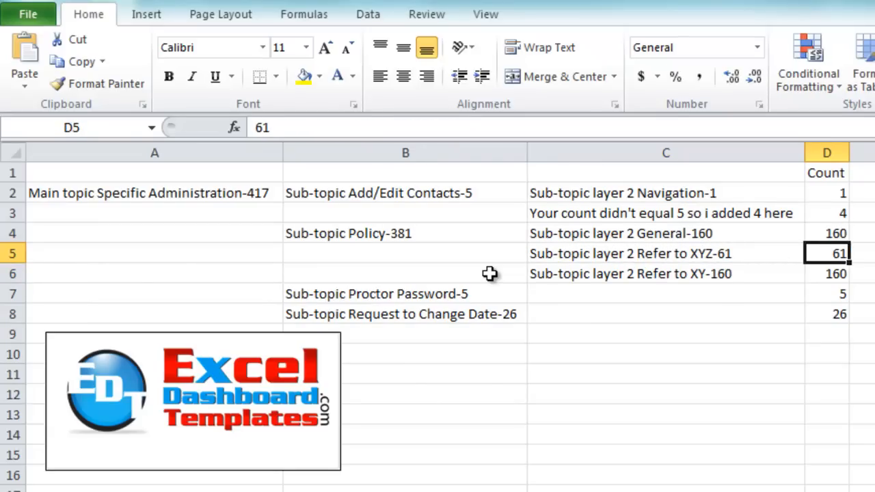
click(826, 273)
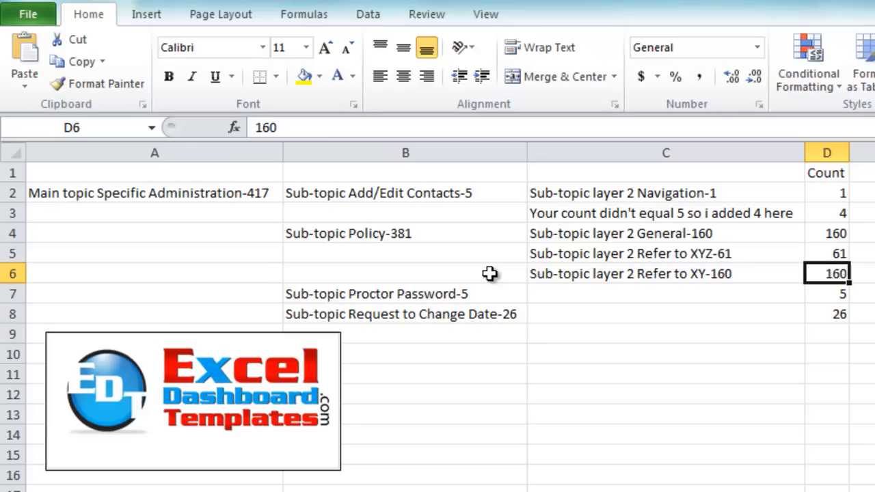
- Review Proctor Password-5, the empty row-7 layer cell, Navigation-1, General-160, and topic labels
click(402, 294)
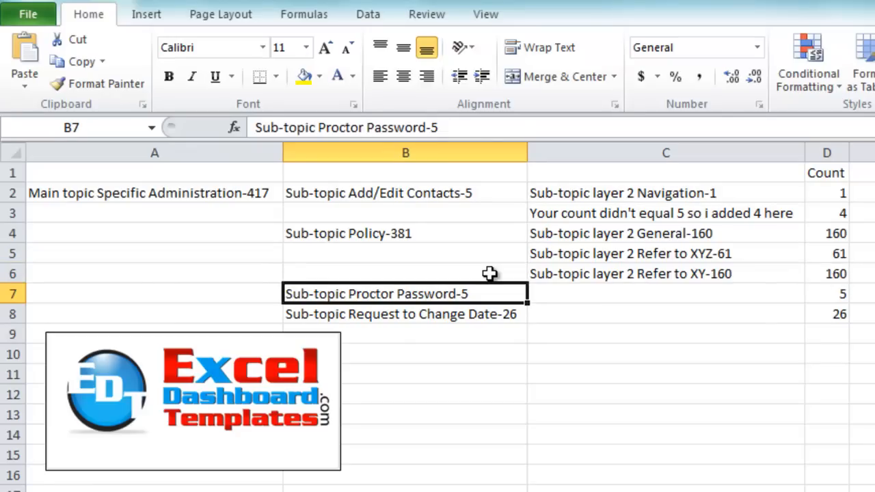
click(665, 294)
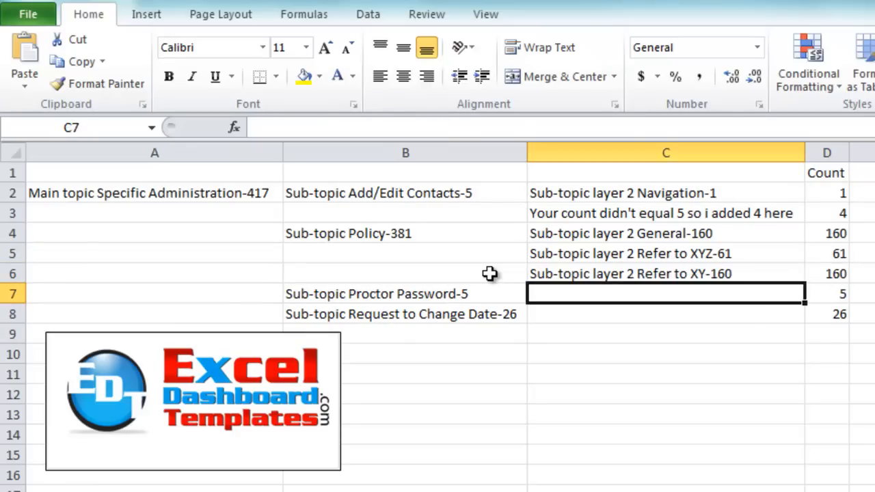
click(827, 294)
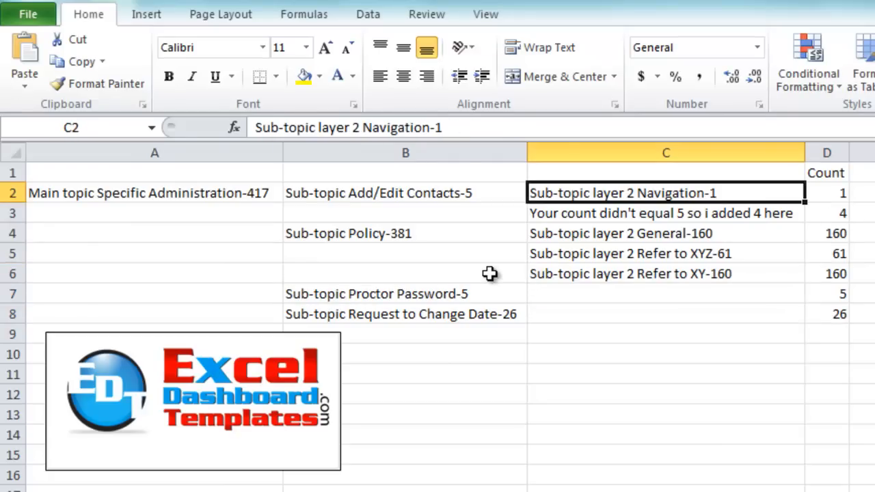
click(404, 193)
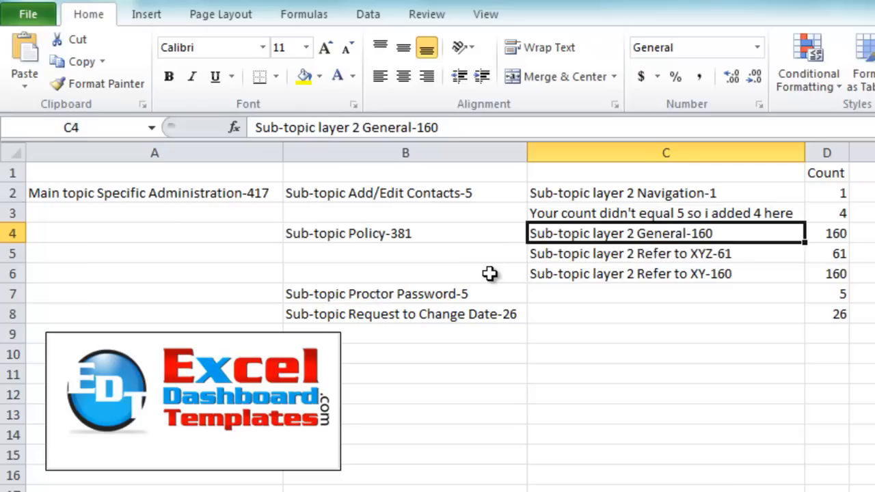
click(404, 233)
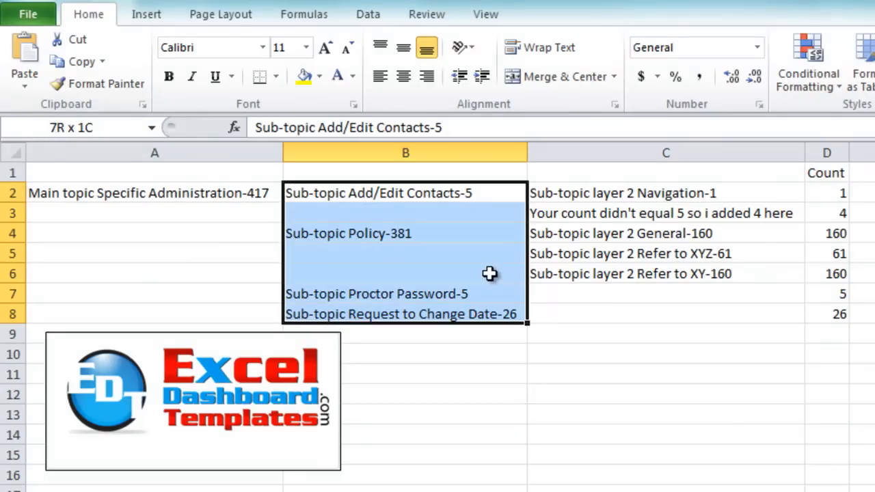
click(404, 192)
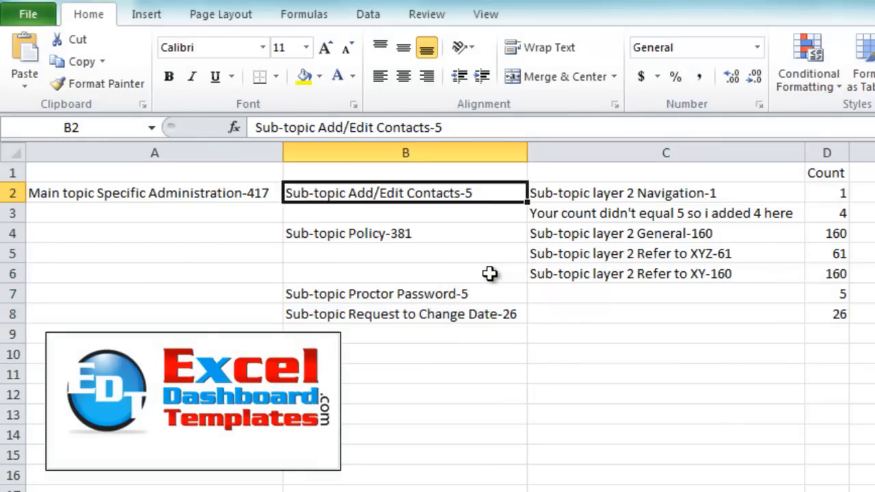
click(154, 193)
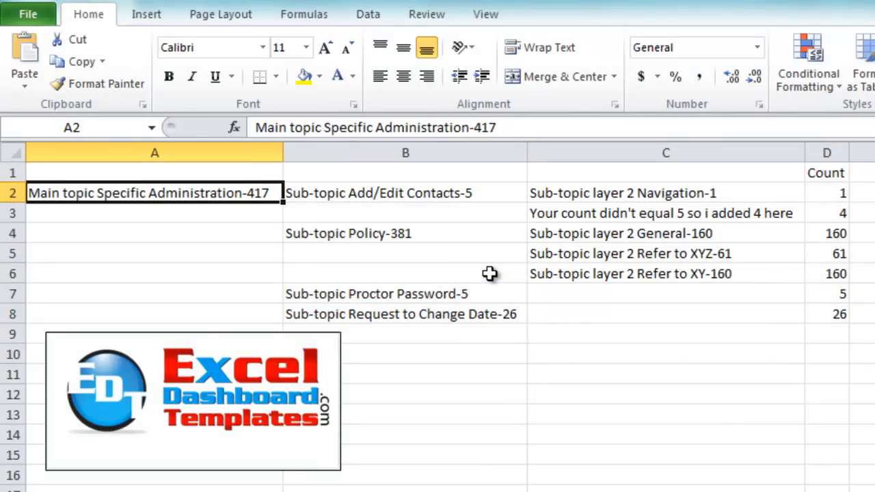
mouse_move(372, 244)
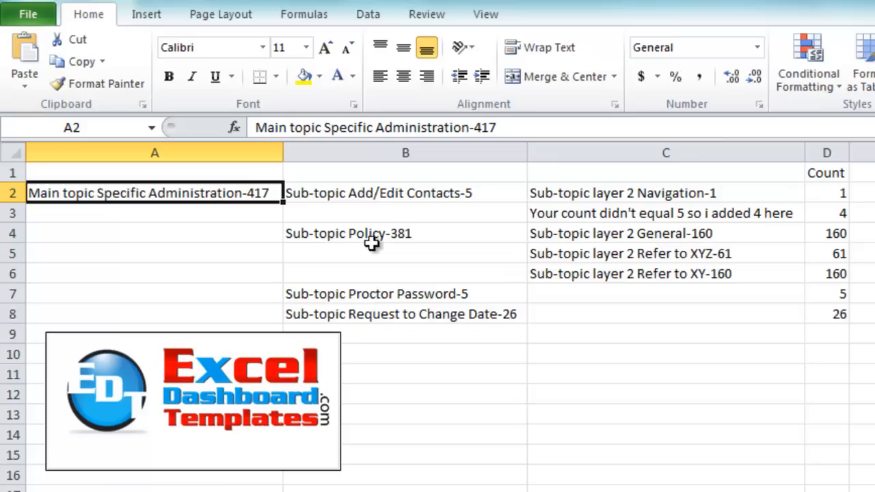
mouse_move(246, 193)
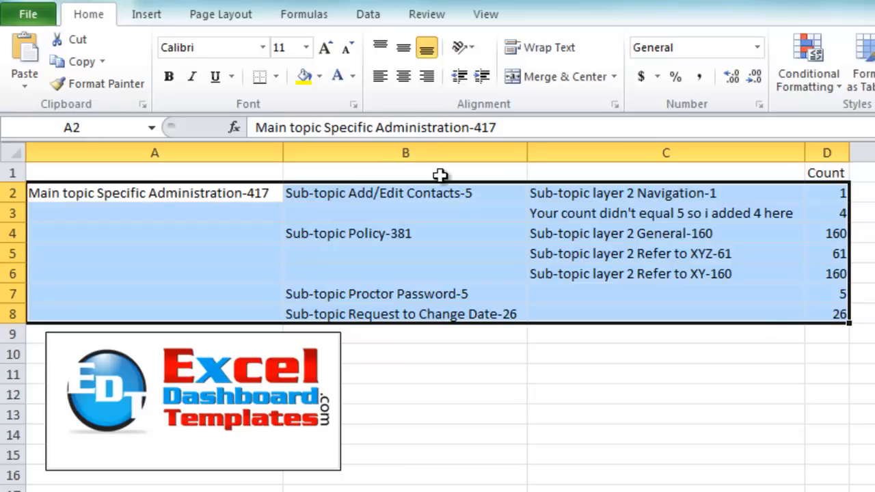
- Insert a 2-D Clustered Column chart from the topic table data
click(146, 13)
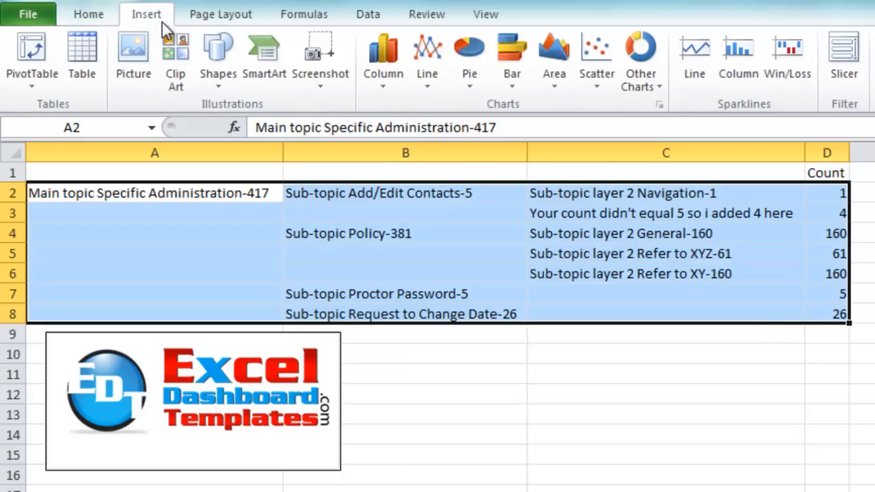
mouse_move(382, 52)
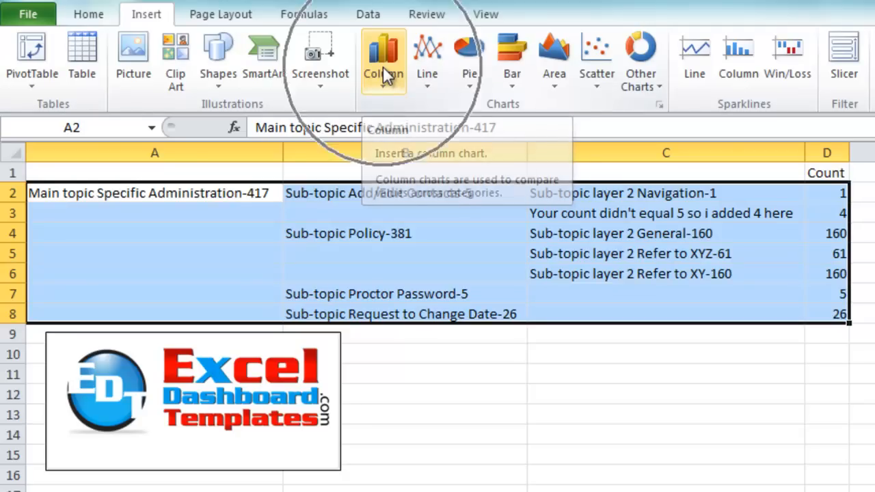
click(381, 59)
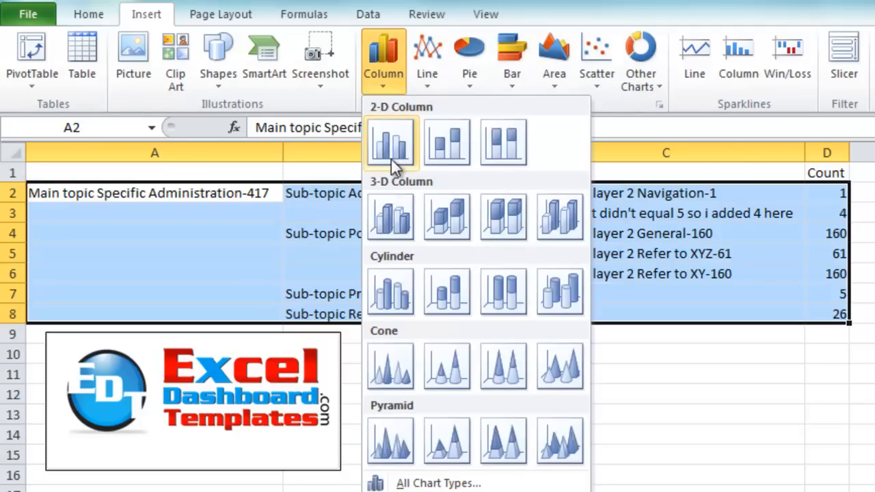
mouse_move(392, 144)
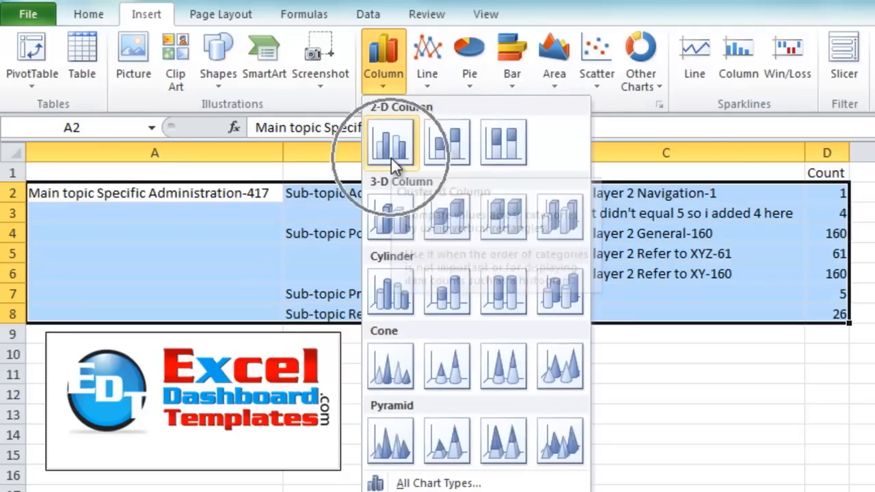
click(390, 144)
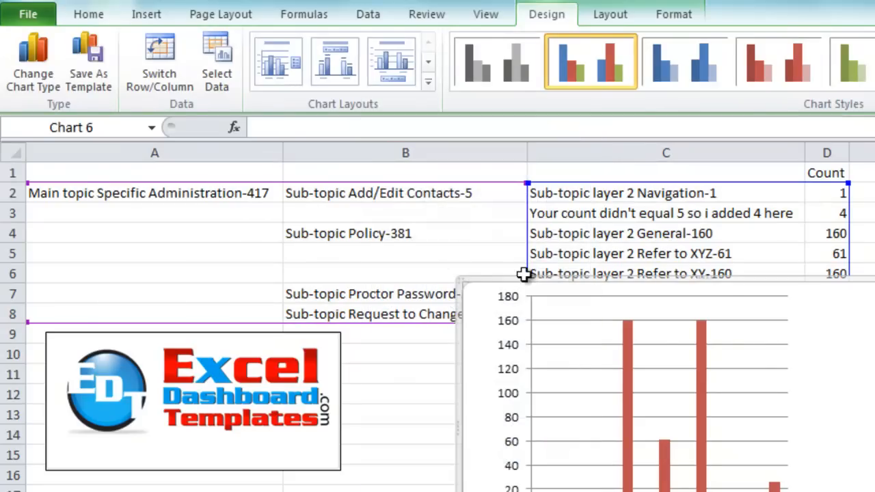
mouse_move(456, 278)
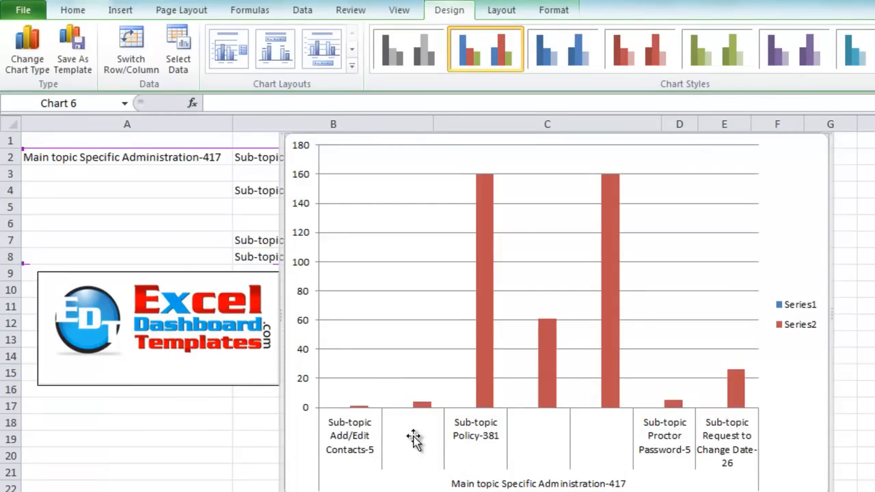
mouse_move(485, 448)
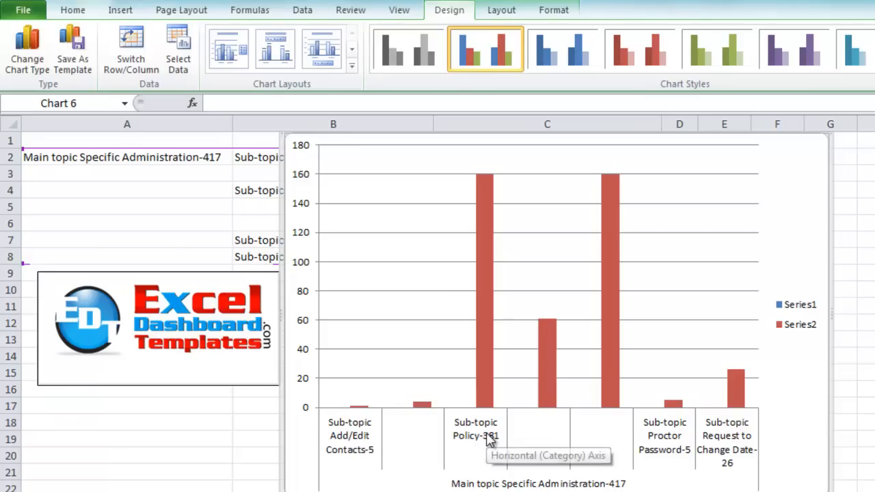
mouse_move(588, 448)
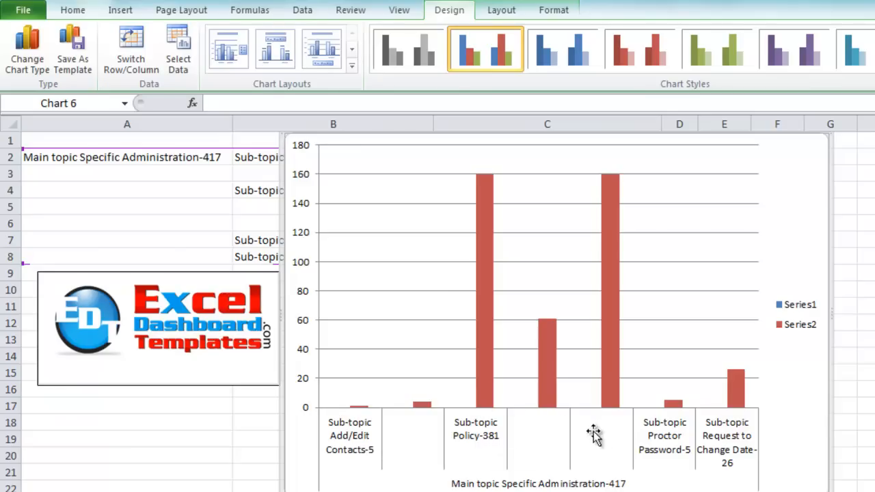
mouse_move(693, 448)
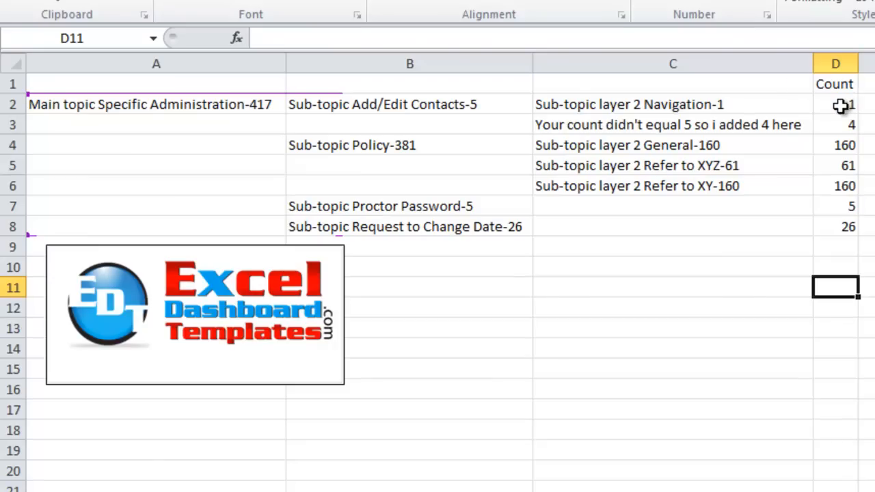
- Check the values in D2, D6, B2 and A2, then select the data block A1:D8
click(835, 104)
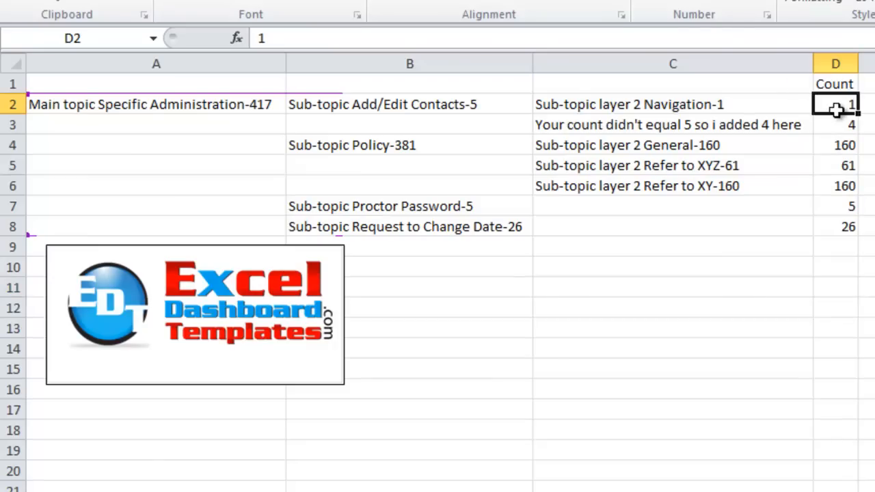
click(836, 185)
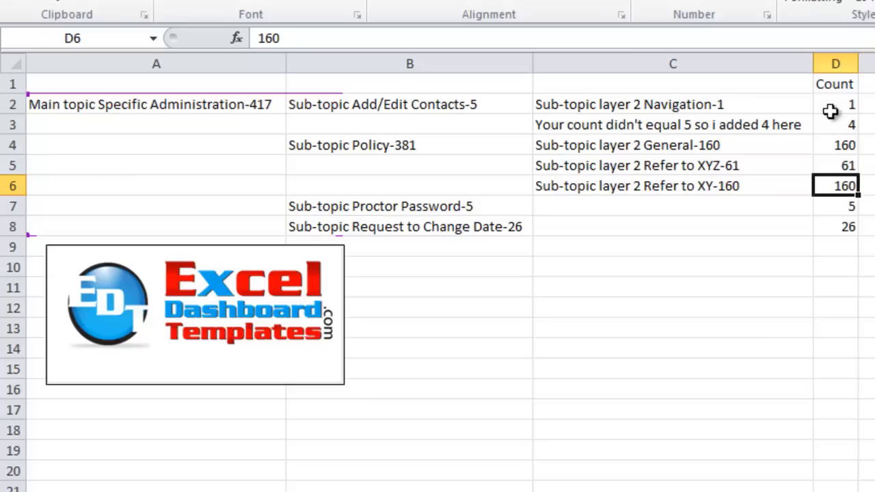
click(834, 84)
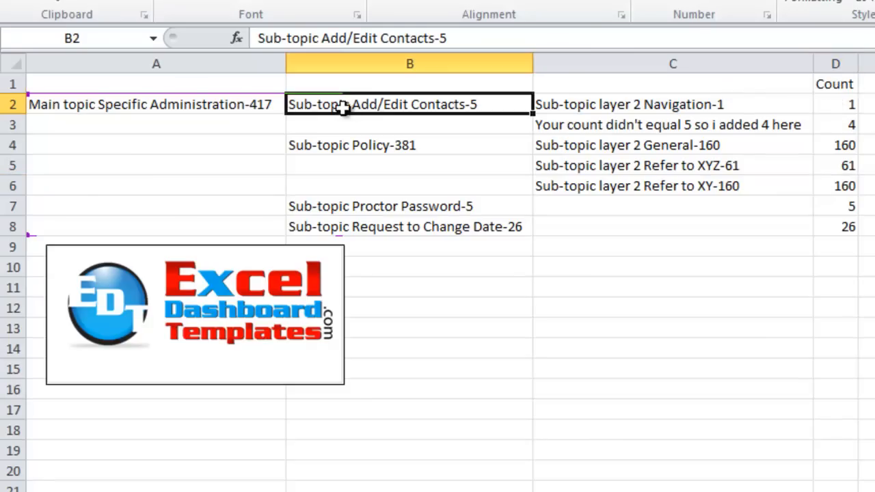
click(156, 104)
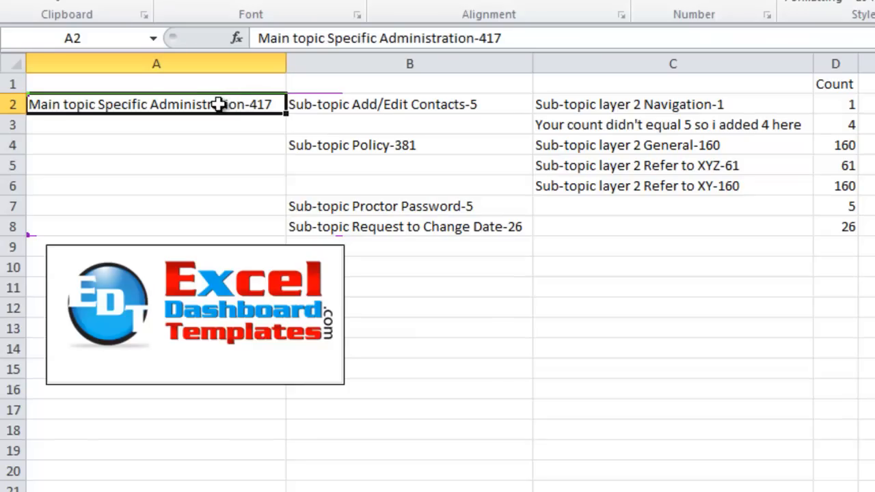
drag(156, 83, 409, 145)
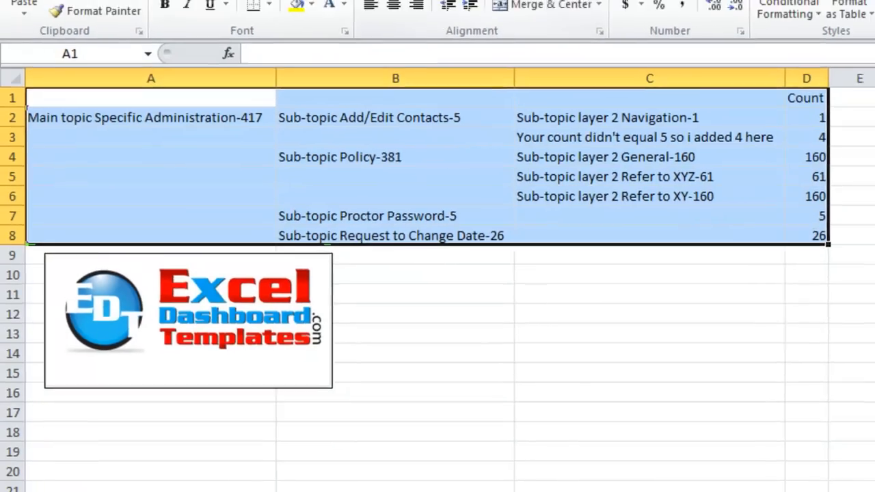
- Insert a 2-D Clustered Column chart from the selected A1:D8 data
click(124, 11)
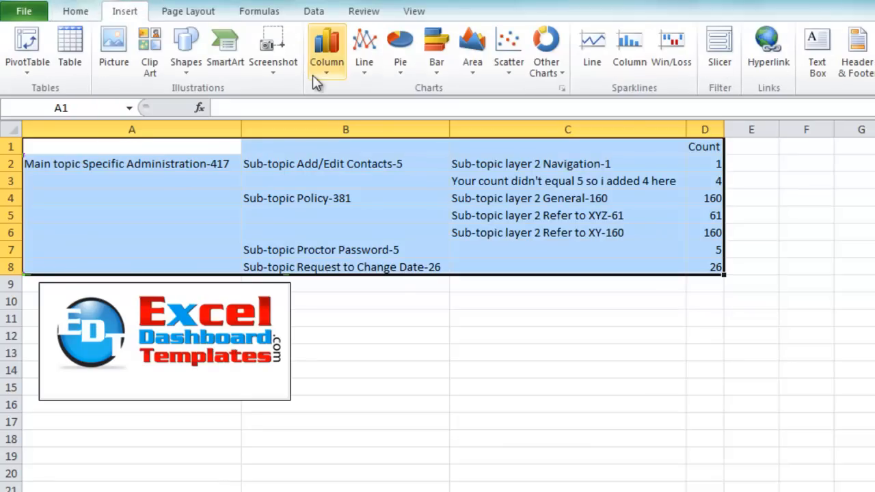
click(325, 43)
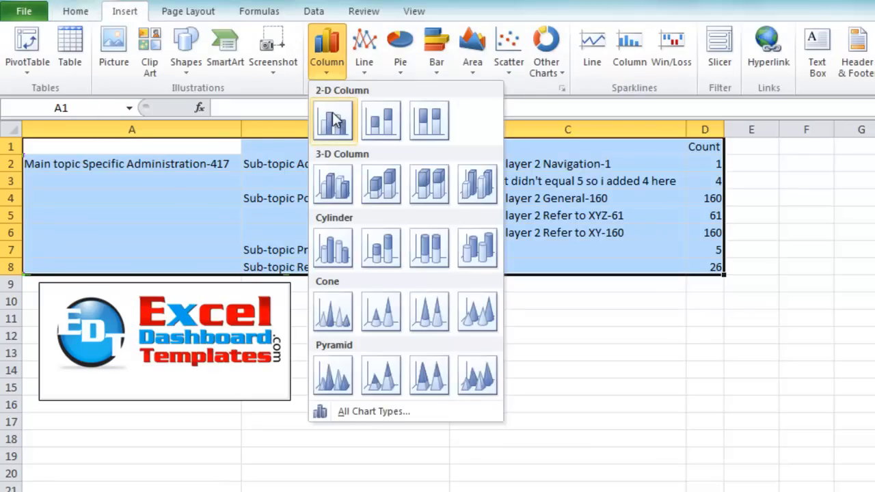
click(333, 121)
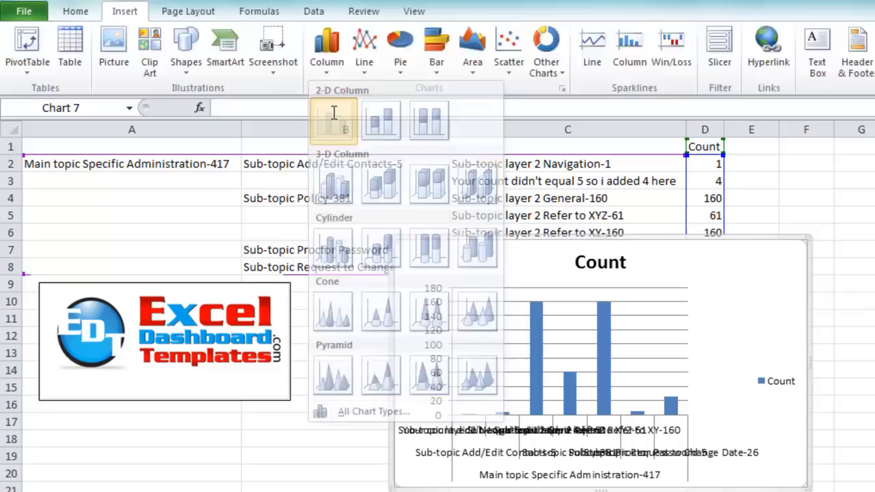
click(333, 119)
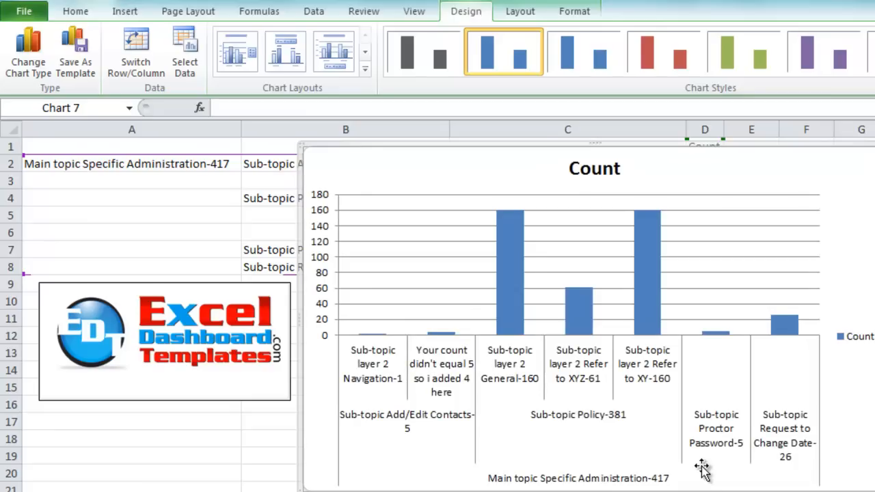
mouse_move(618, 398)
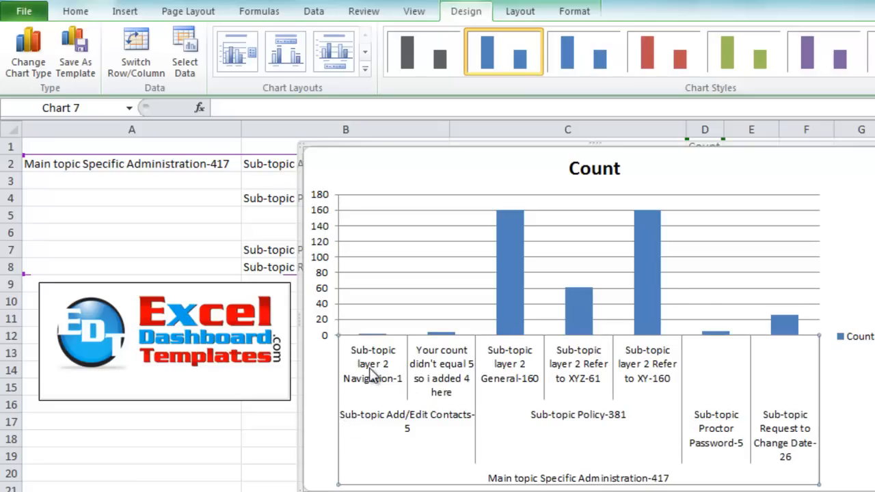
mouse_move(376, 366)
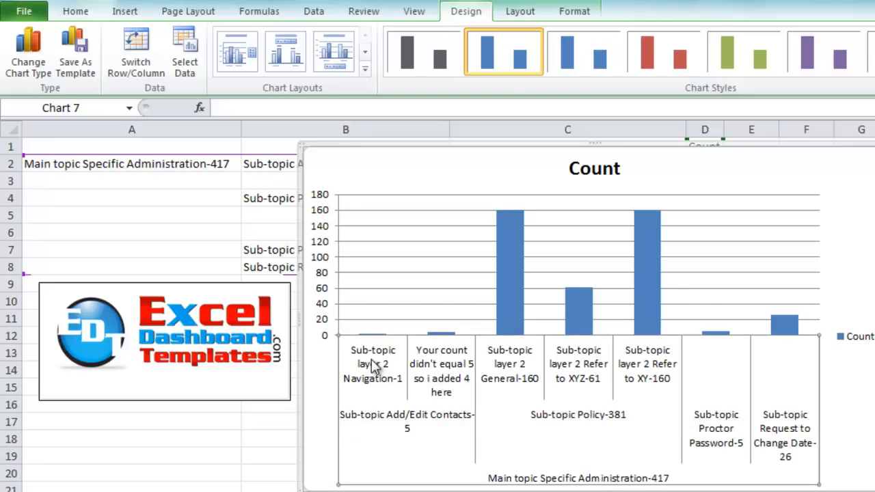
right_click(372, 364)
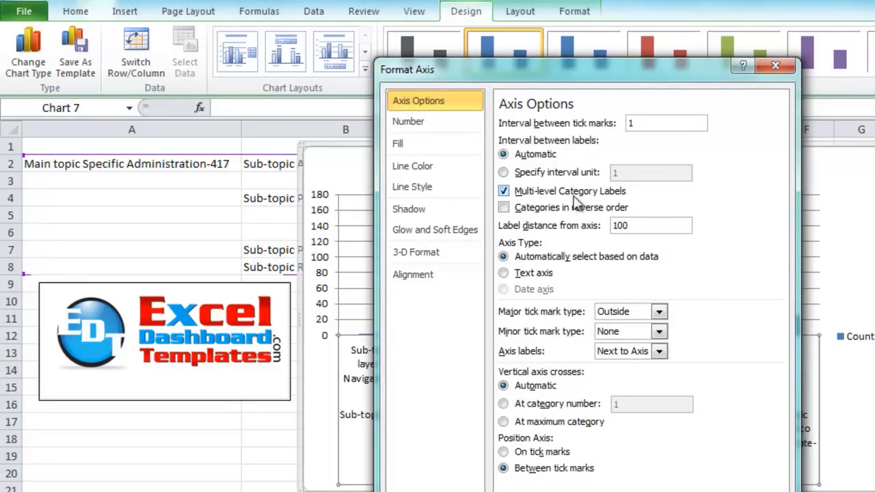
click(503, 190)
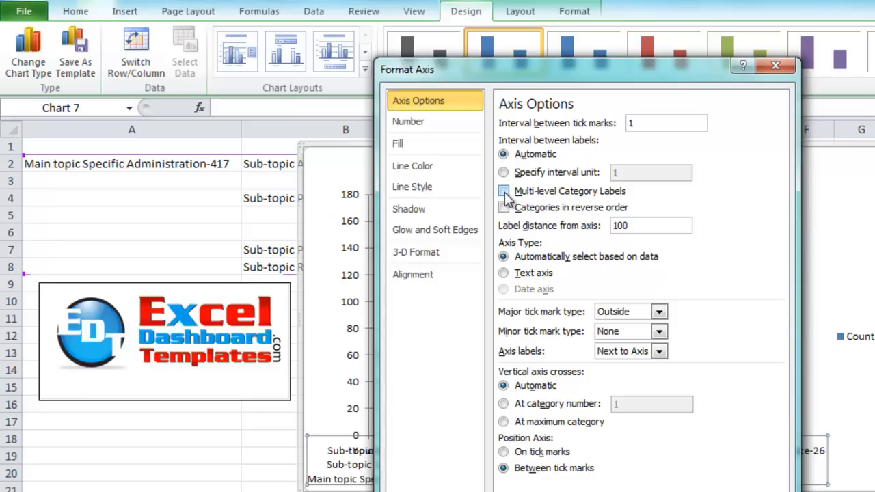
click(503, 190)
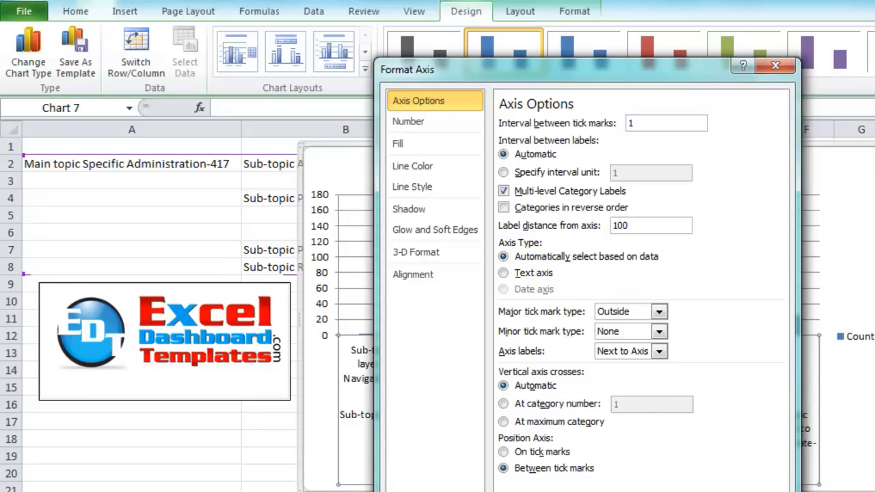
click(773, 66)
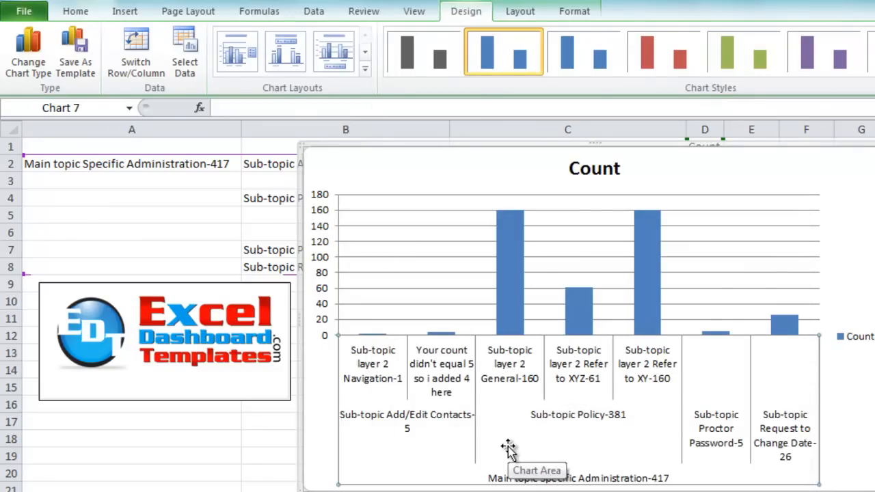
mouse_move(311, 206)
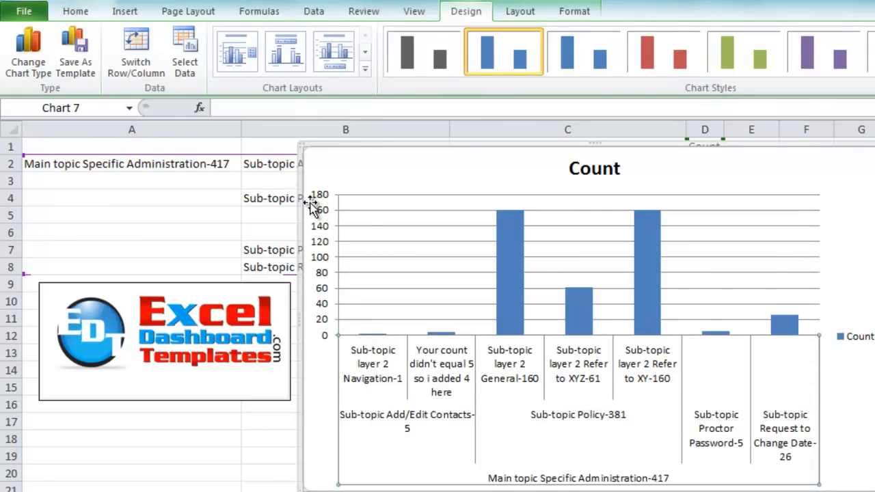
mouse_move(301, 205)
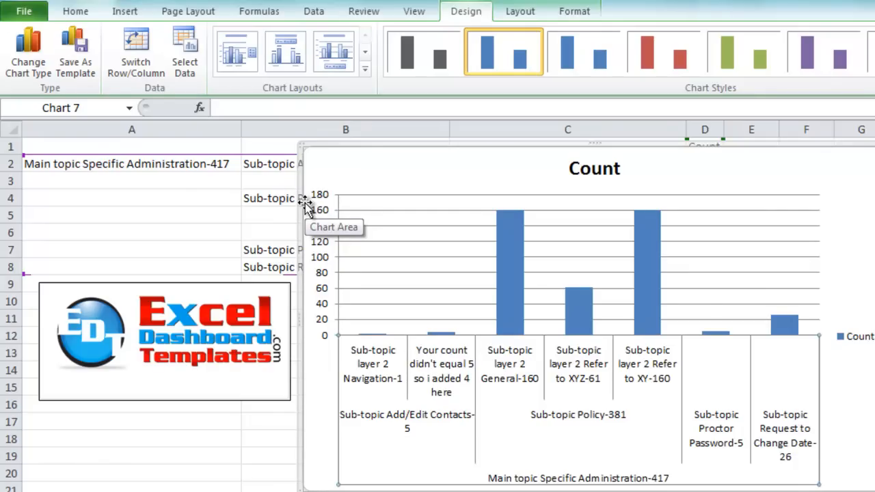
mouse_move(200, 366)
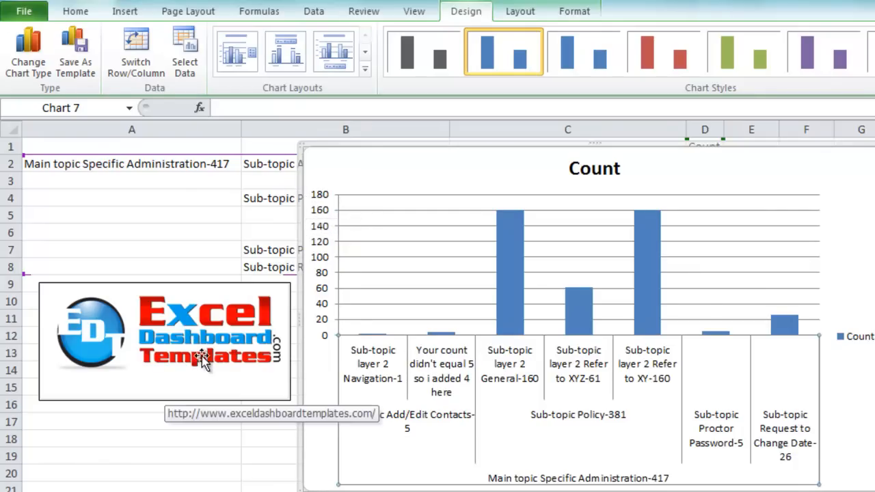
mouse_move(226, 375)
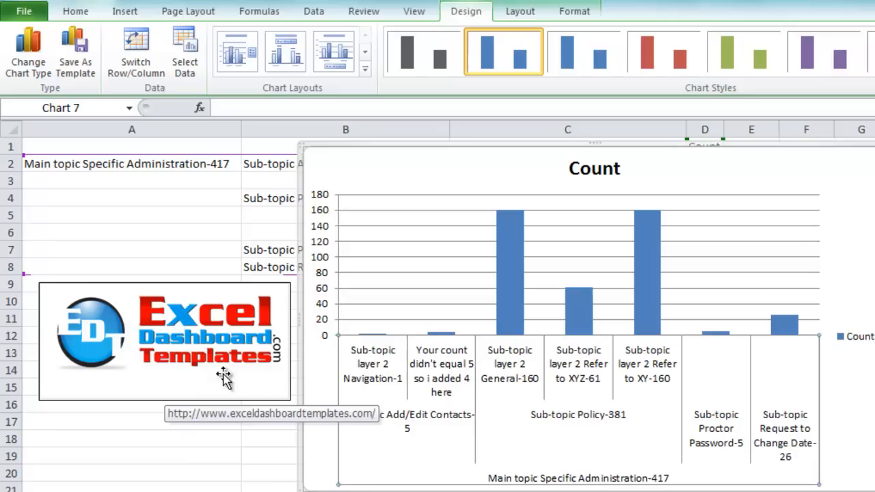
mouse_move(263, 380)
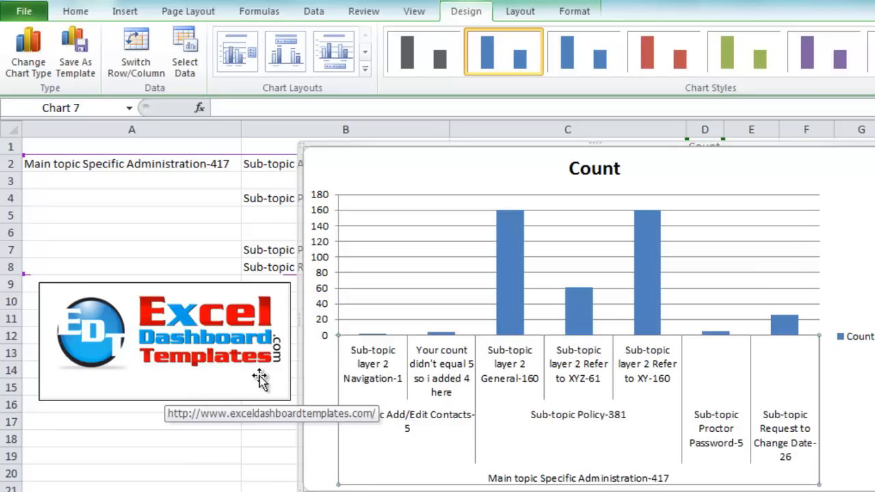
mouse_move(208, 346)
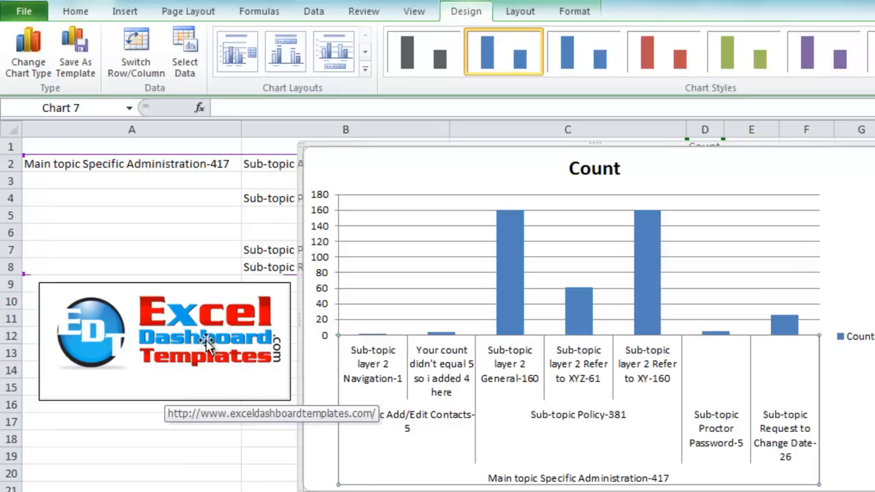
mouse_move(213, 380)
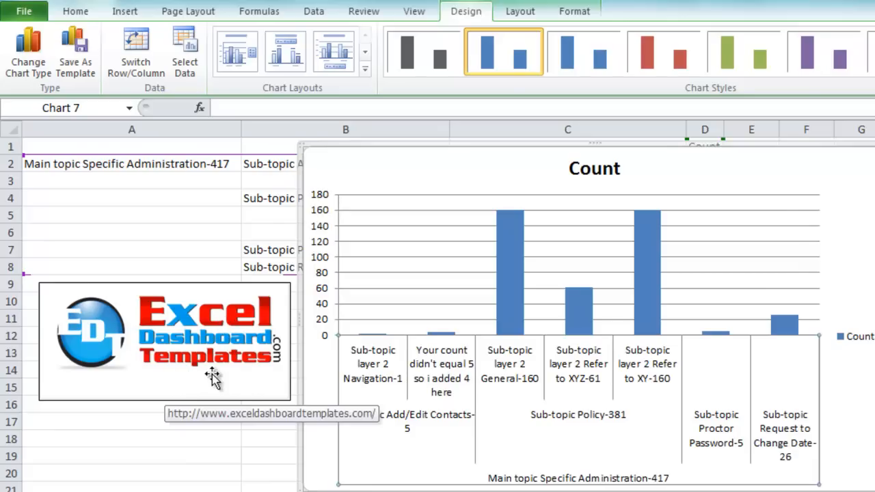
mouse_move(306, 383)
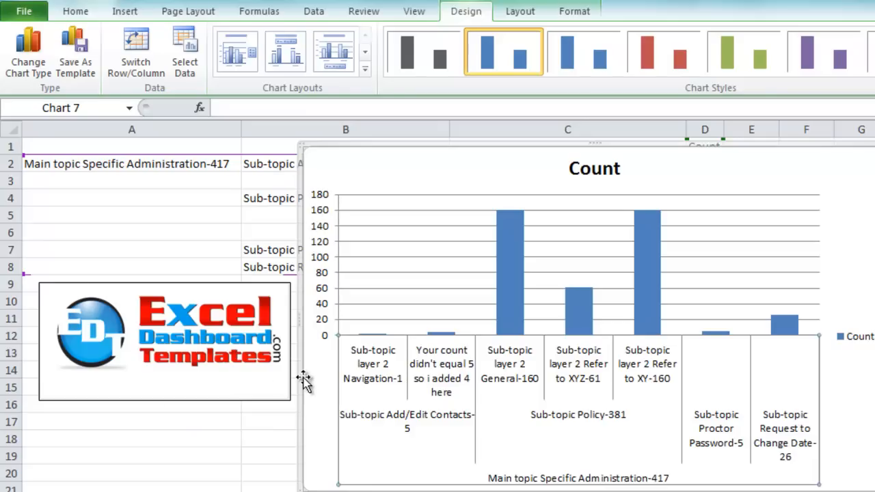
mouse_move(303, 380)
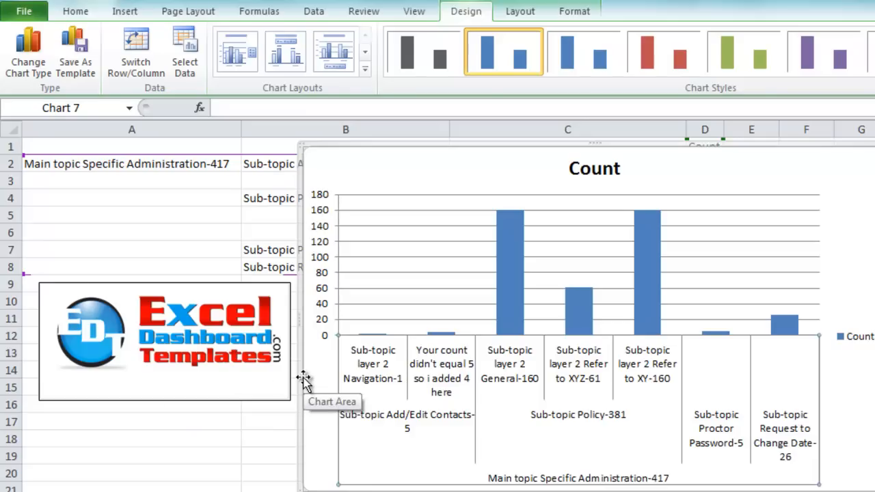